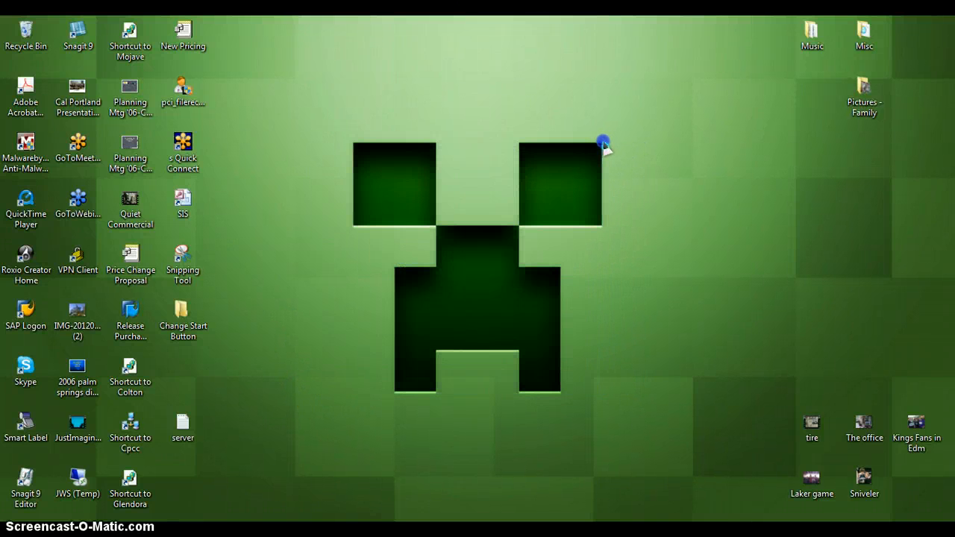
Find 'Hamachi' from the Start menu search and launch its installer, allowing it to run
drag(603, 144, 332, 325)
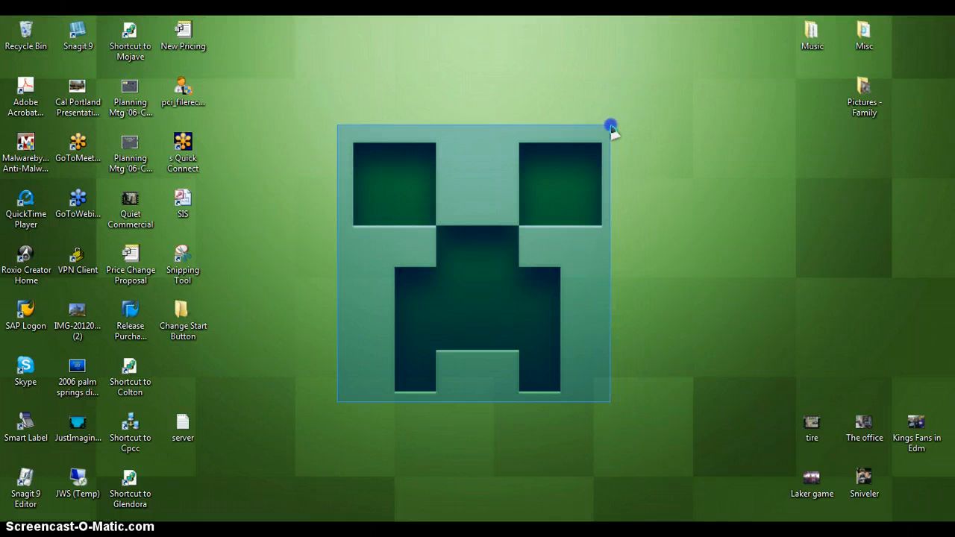
drag(611, 125, 266, 396)
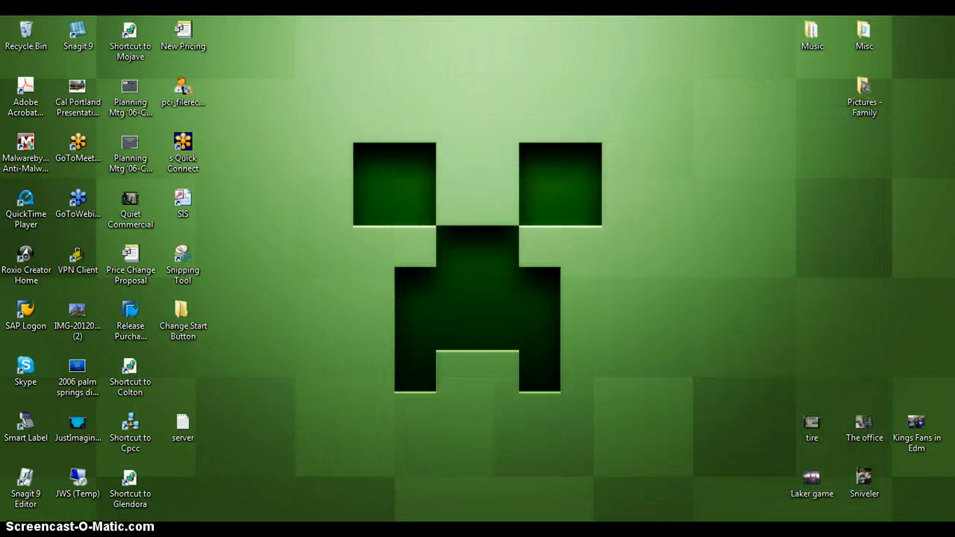
click(7, 534)
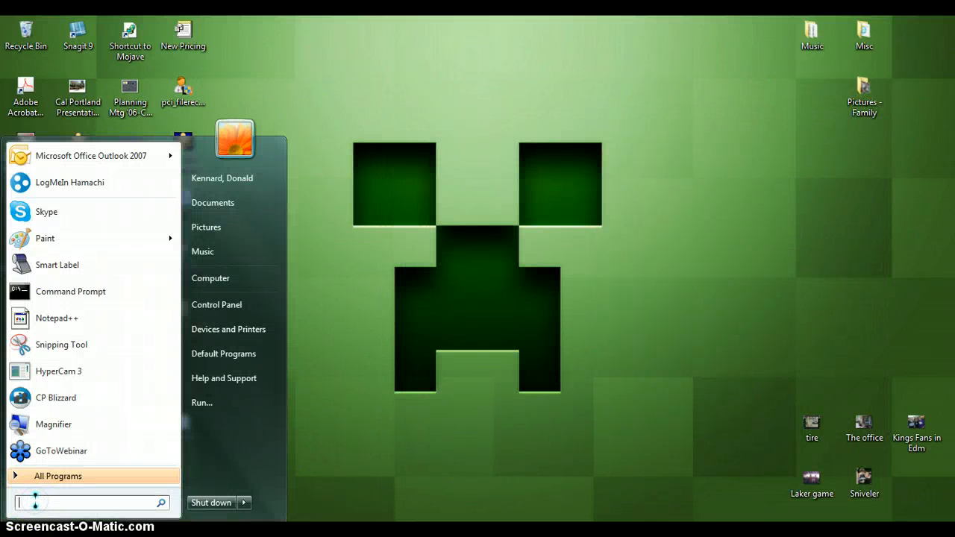
text(Hamachi)
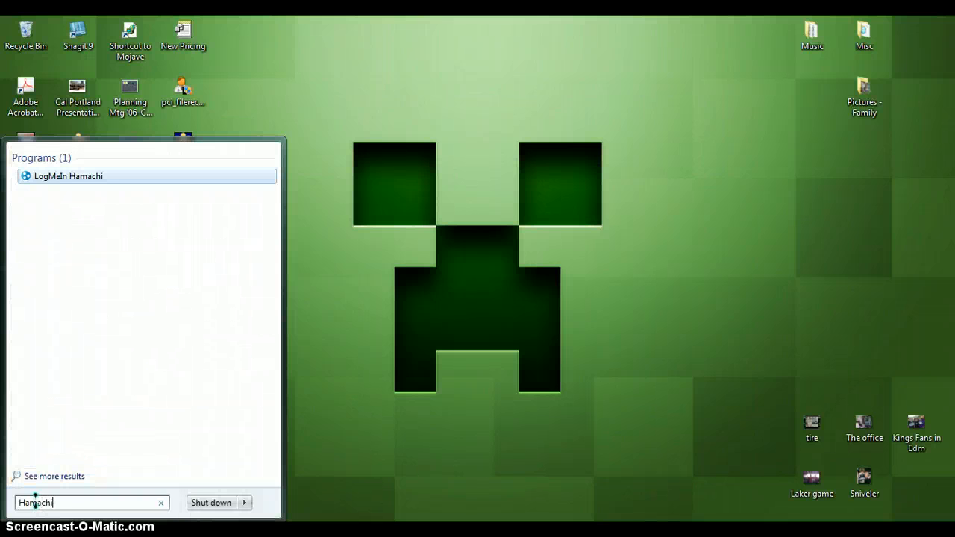
click(68, 176)
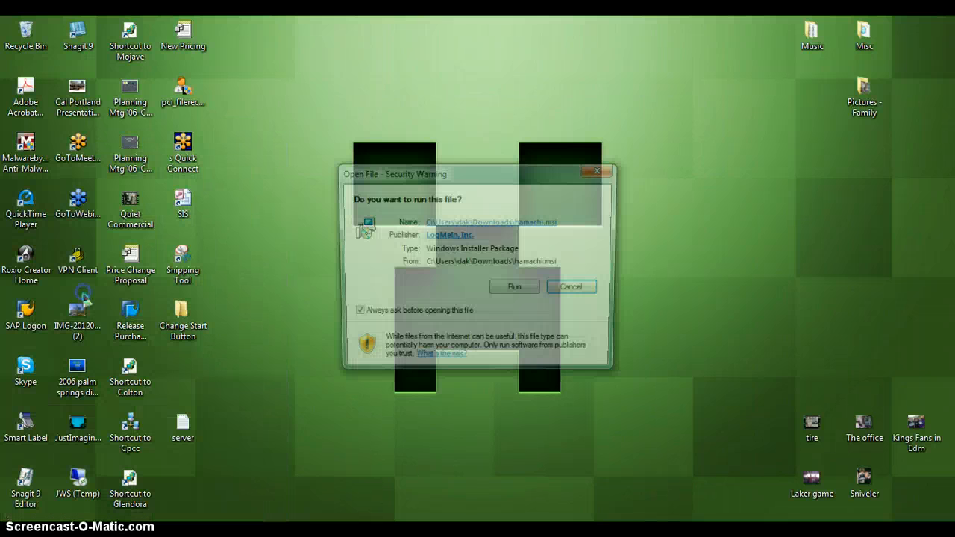
click(570, 286)
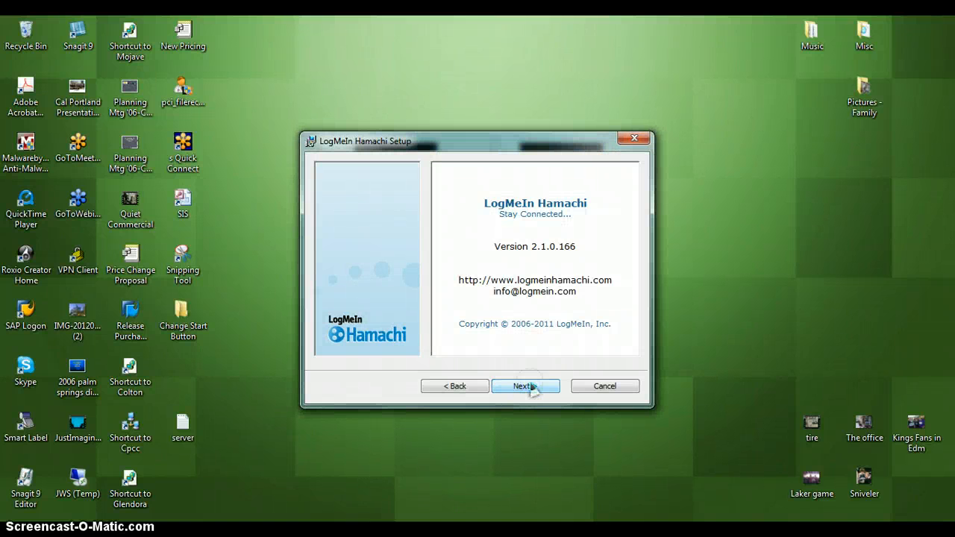
Proceed through setup and reinstall the current Hamachi version over the existing one
click(526, 385)
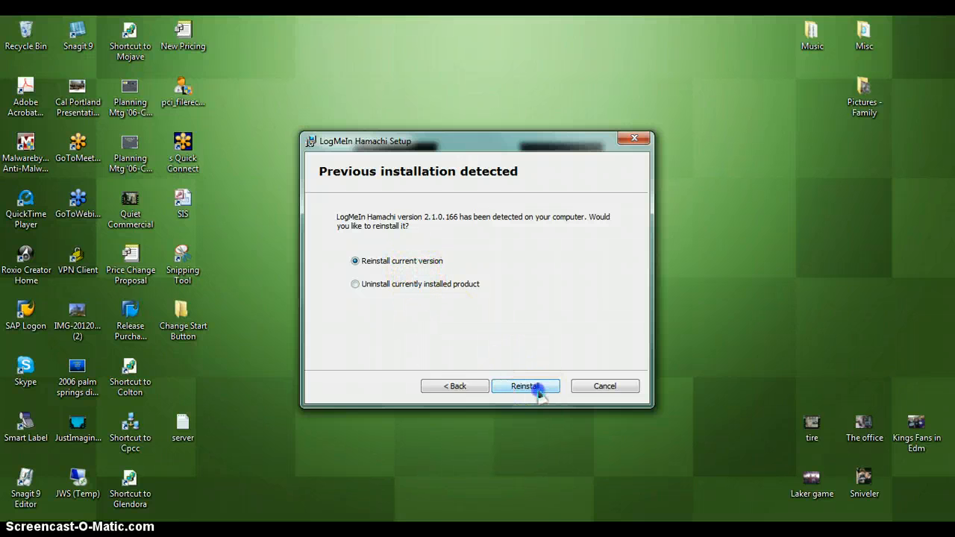
click(525, 385)
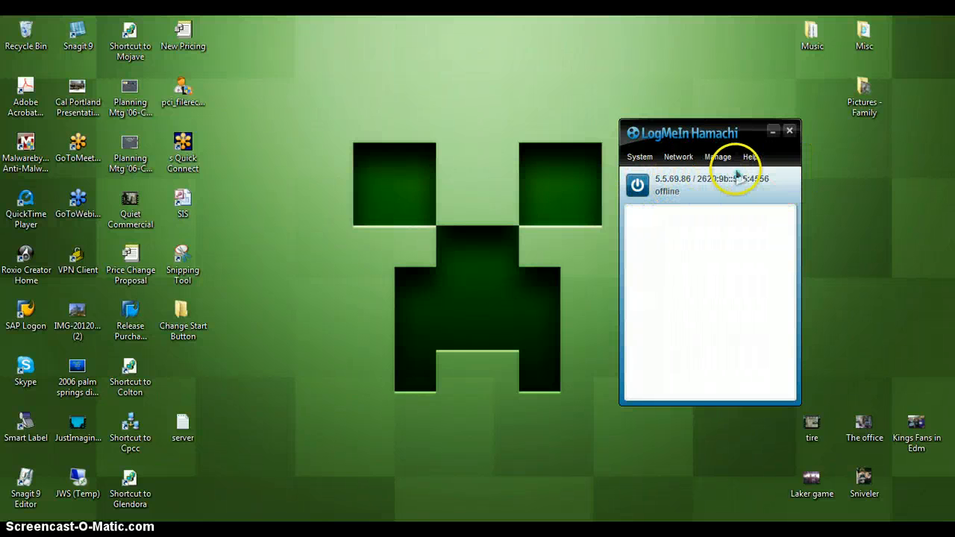
Power Hamachi on so it goes online, then begin joining an existing network
click(678, 157)
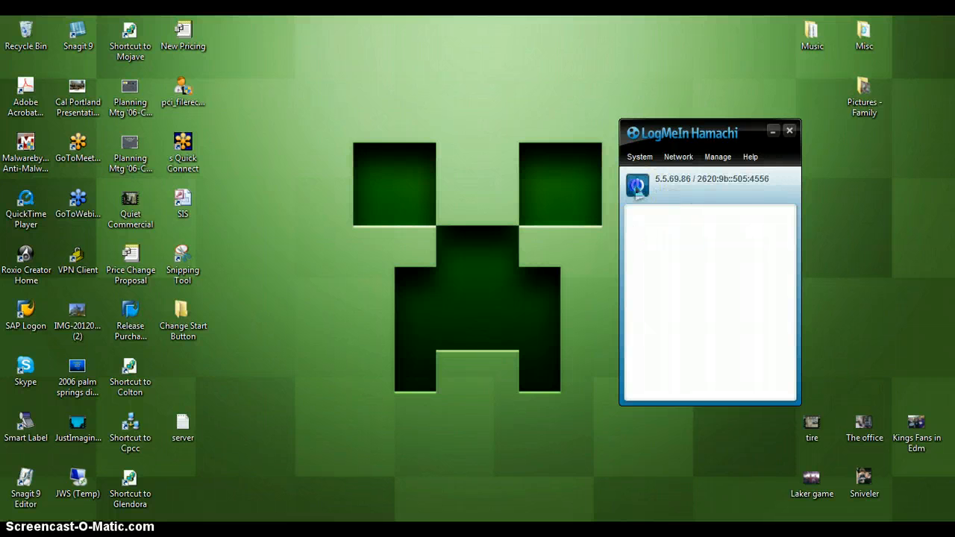
click(636, 185)
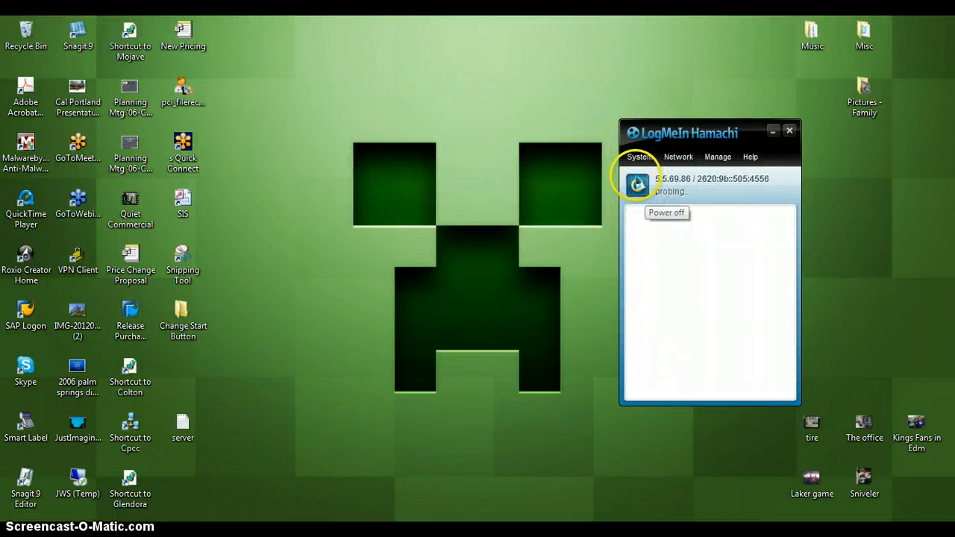
mouse_move(714, 293)
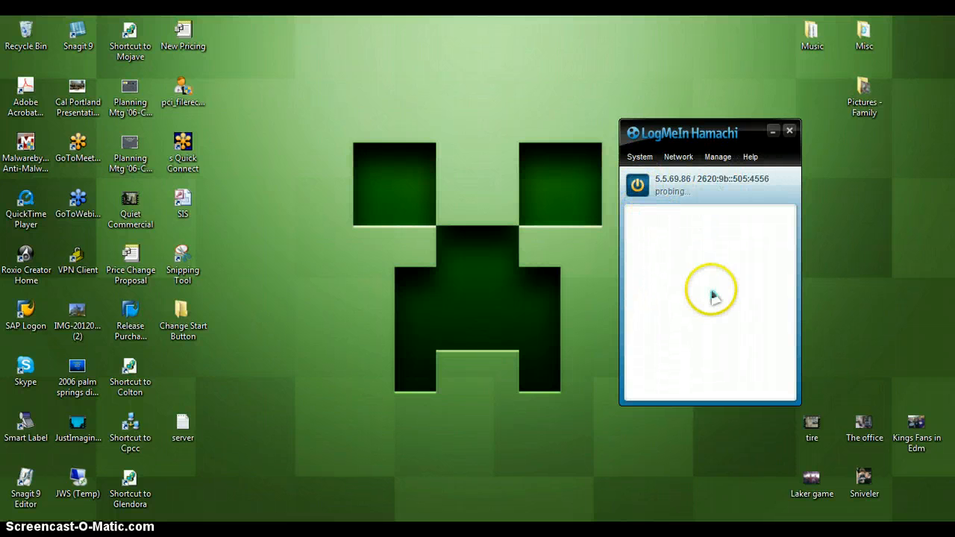
mouse_move(692, 197)
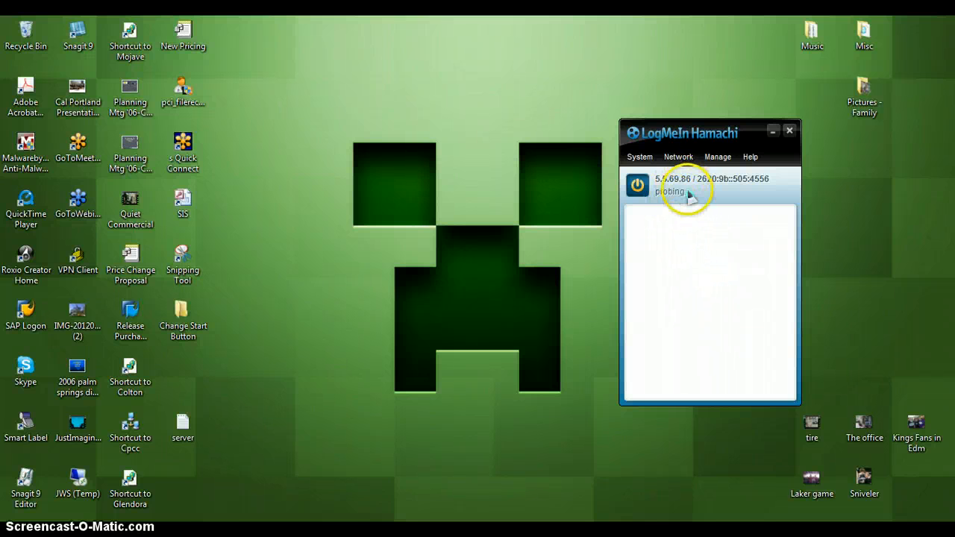
mouse_move(690, 224)
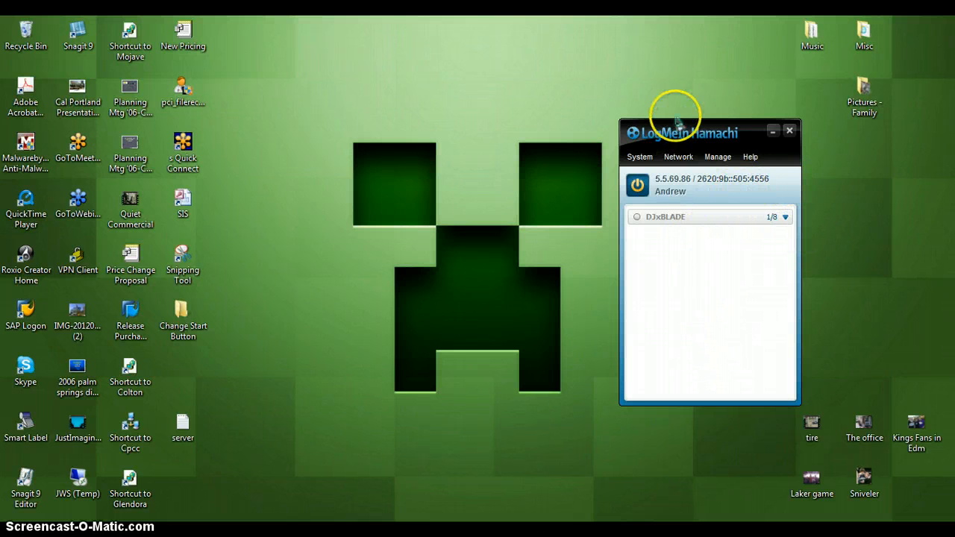
click(701, 188)
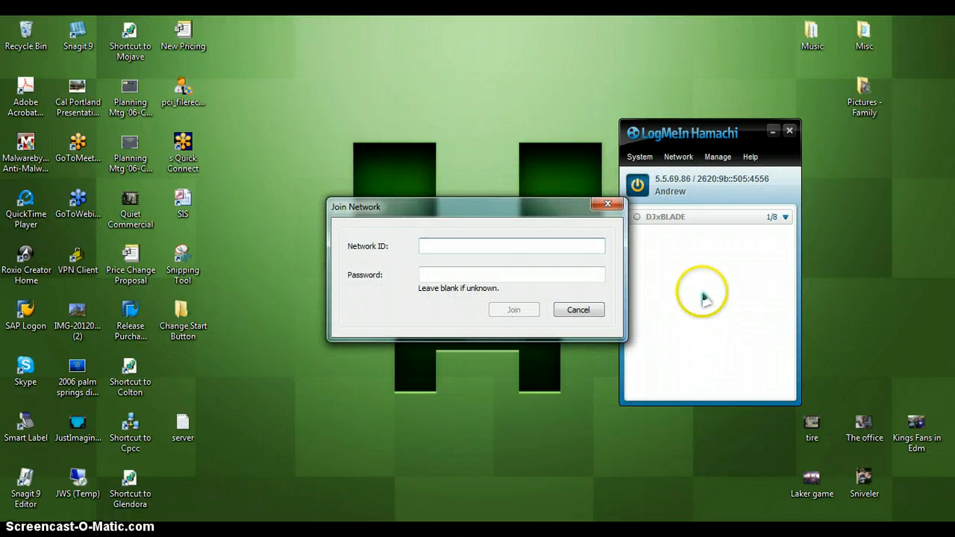
Join the DJxBLADE network by entering its Network ID and password
click(512, 244)
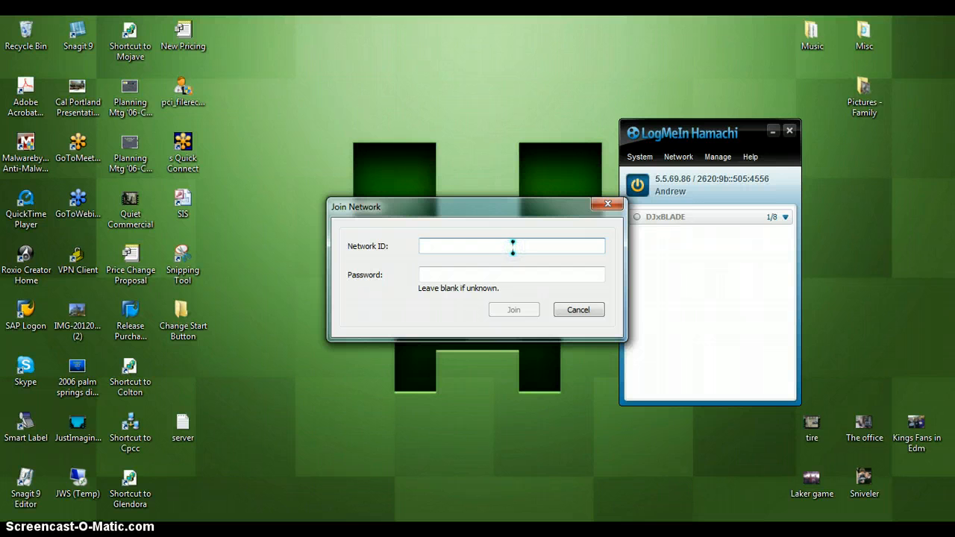
text(DJxBLA)
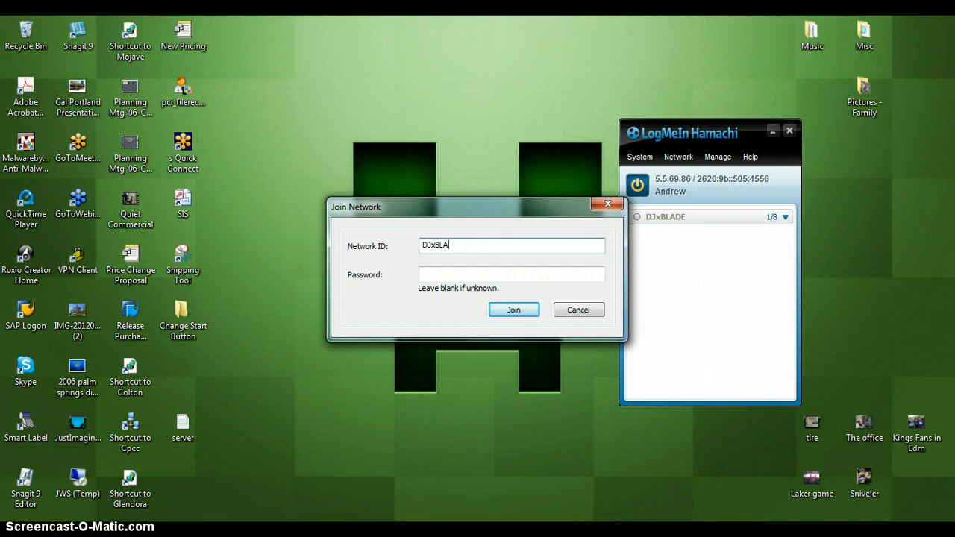
text(DE)
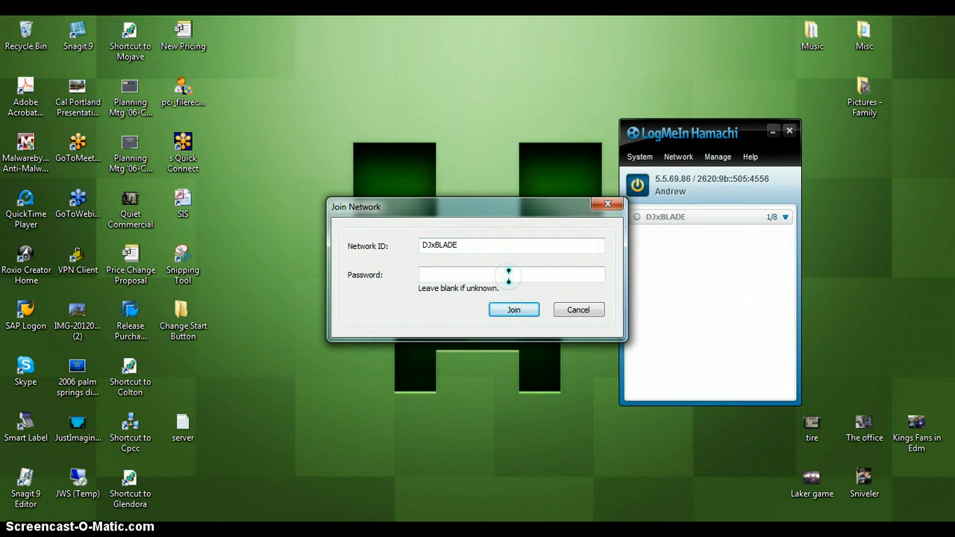
text(••••)
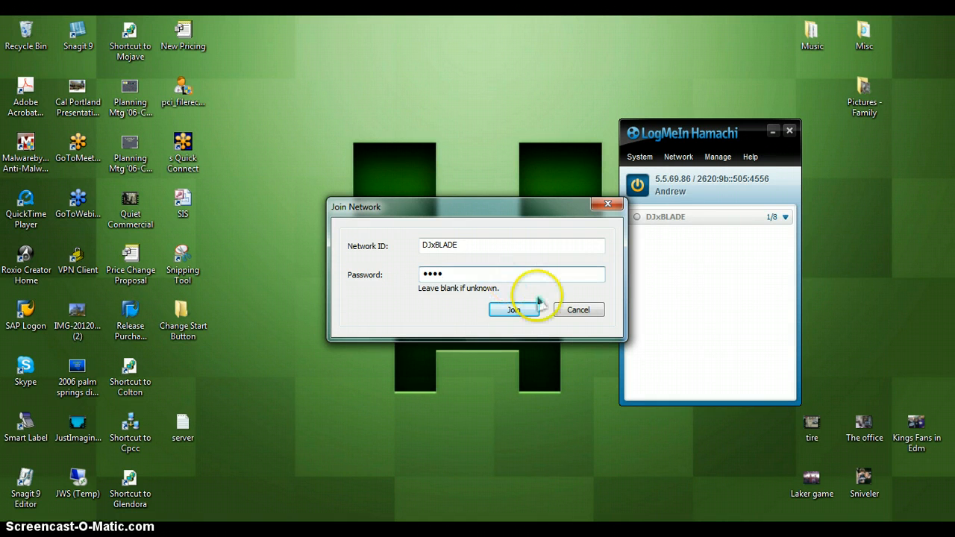
click(510, 309)
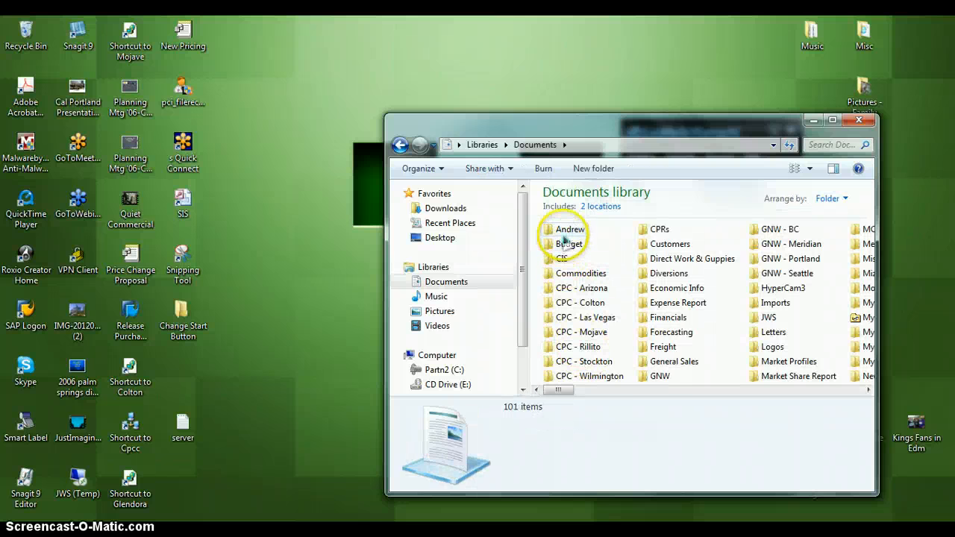
Launch Minecraft from Documents > Andrew > Minecraft and log in to reach the title screen
double_click(570, 230)
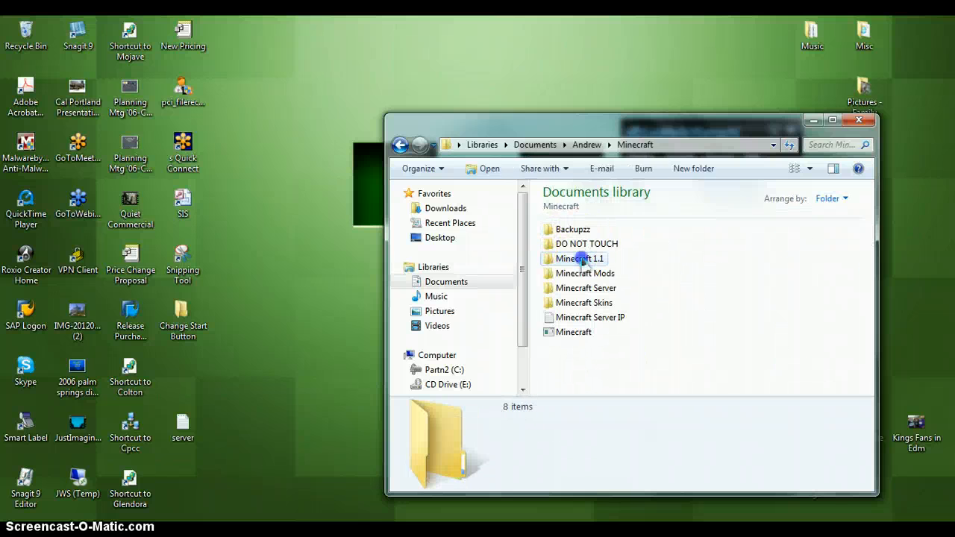
click(573, 331)
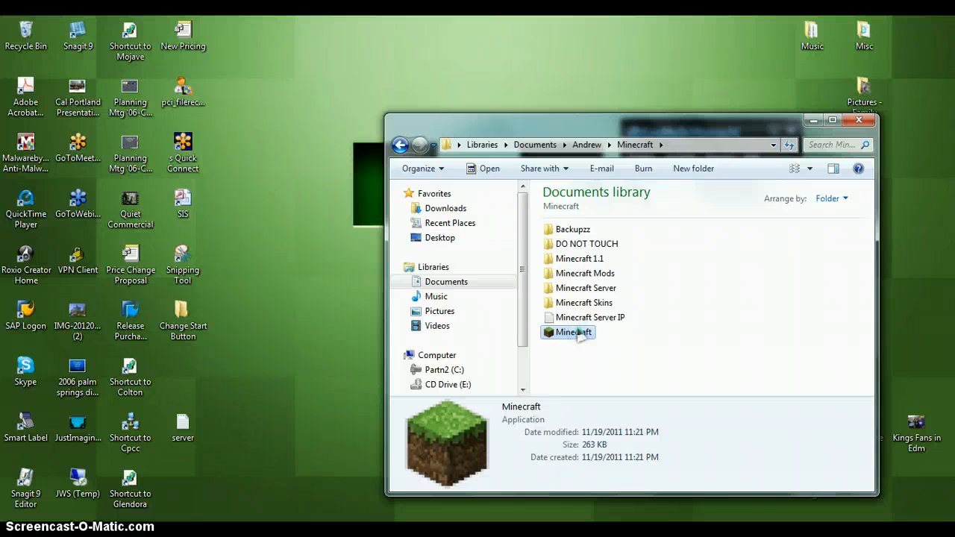
double_click(573, 332)
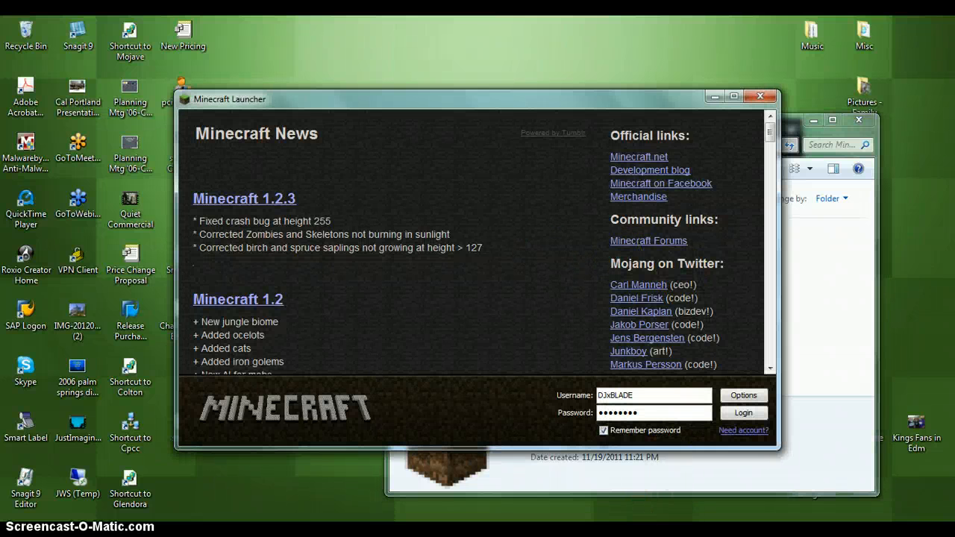
click(744, 412)
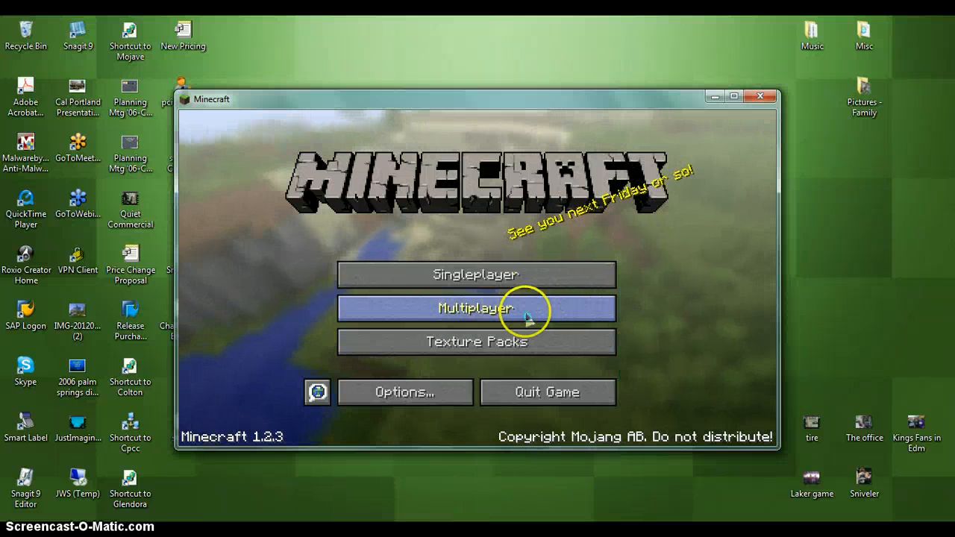
Add a new multiplayer server entry named 'My Server :D'
click(475, 307)
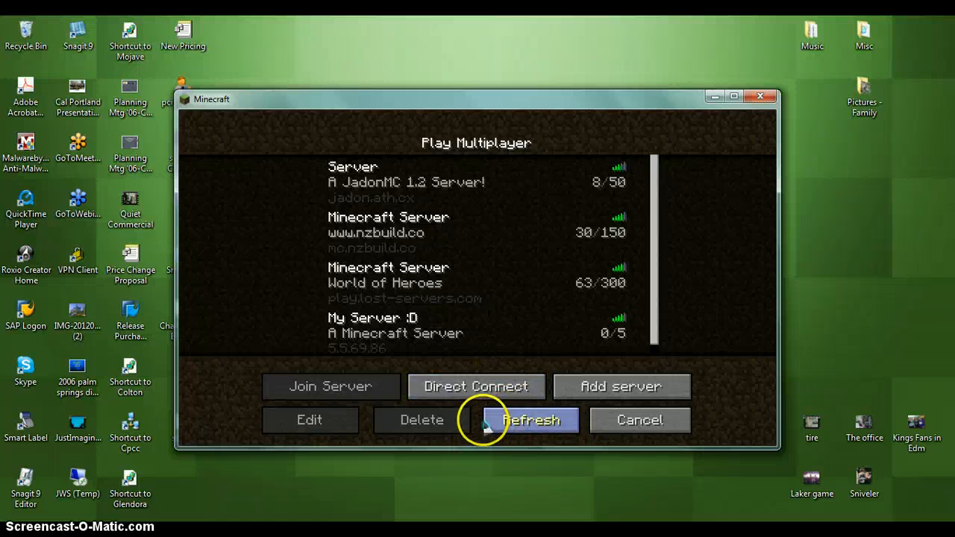
click(309, 420)
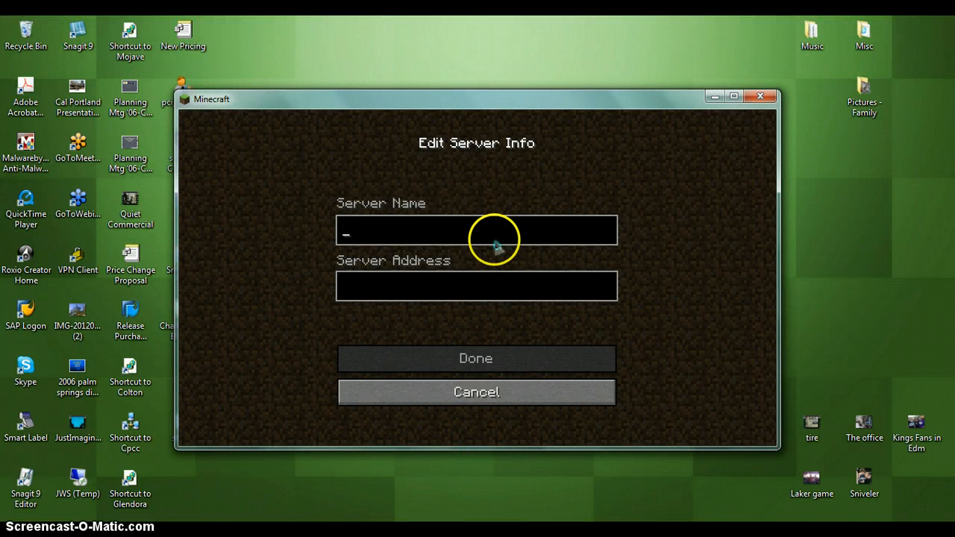
text(My Server L:D)
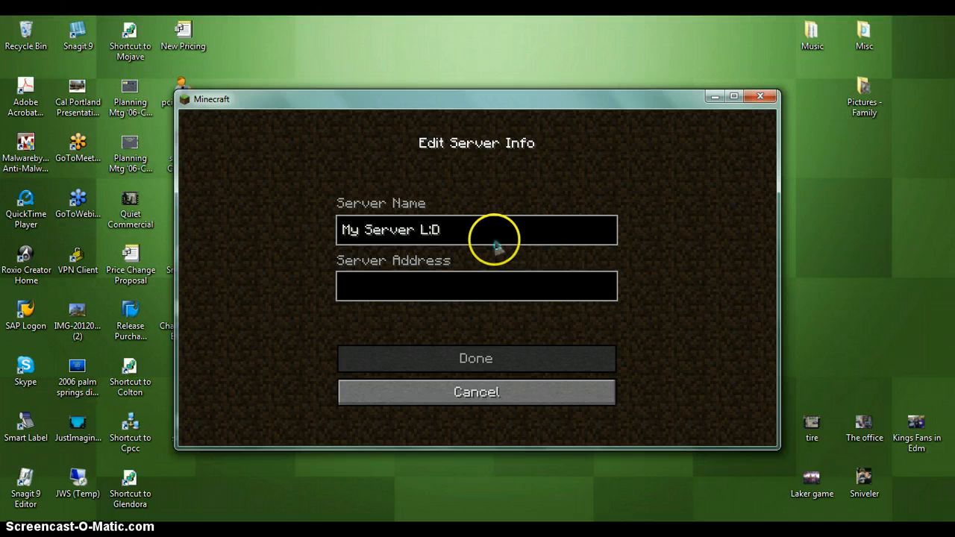
key(Backspace)
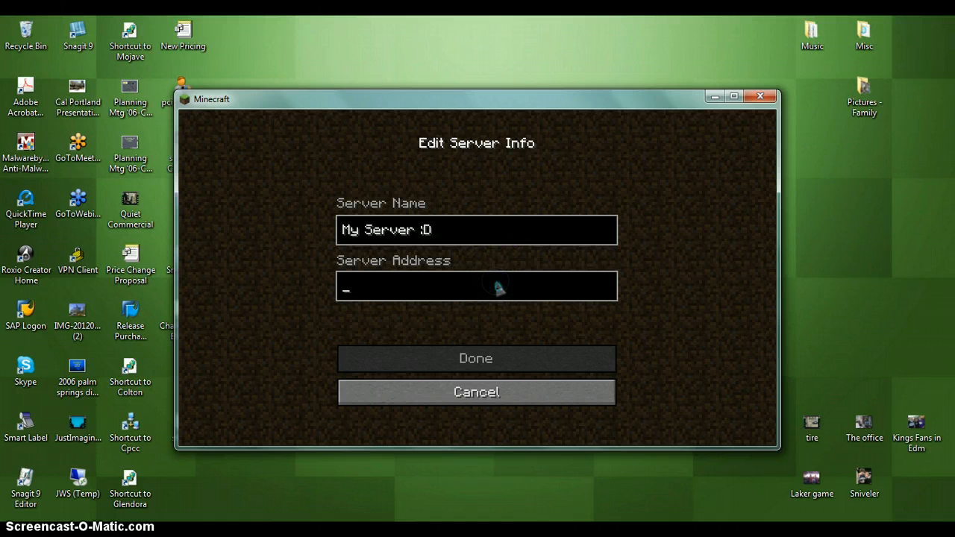
Enter the server address, correcting it toward 5.5.69.8
text(5.5.69.)
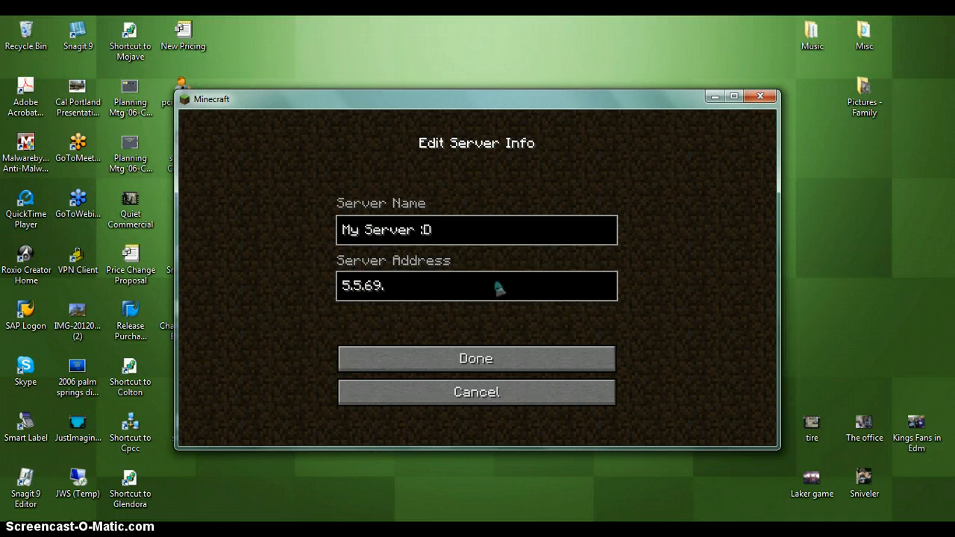
text(31)
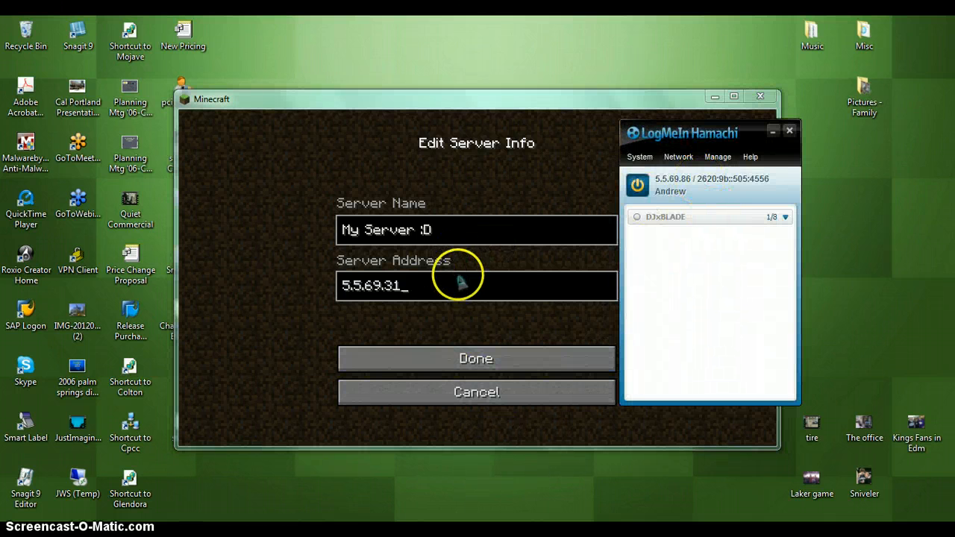
key(BackSpace)
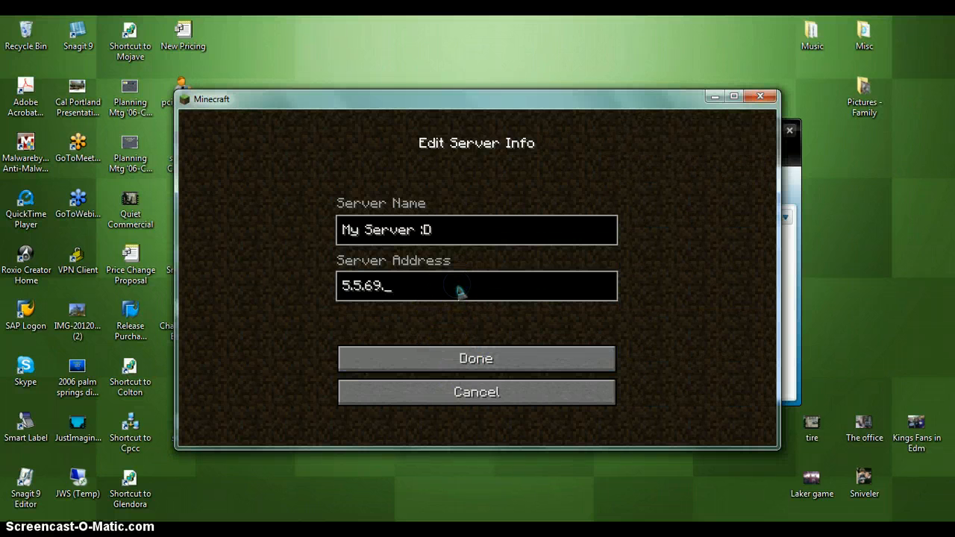
Finish the address 5.5.69.8, save 'My Server :D' to the list and join the server
text(8)
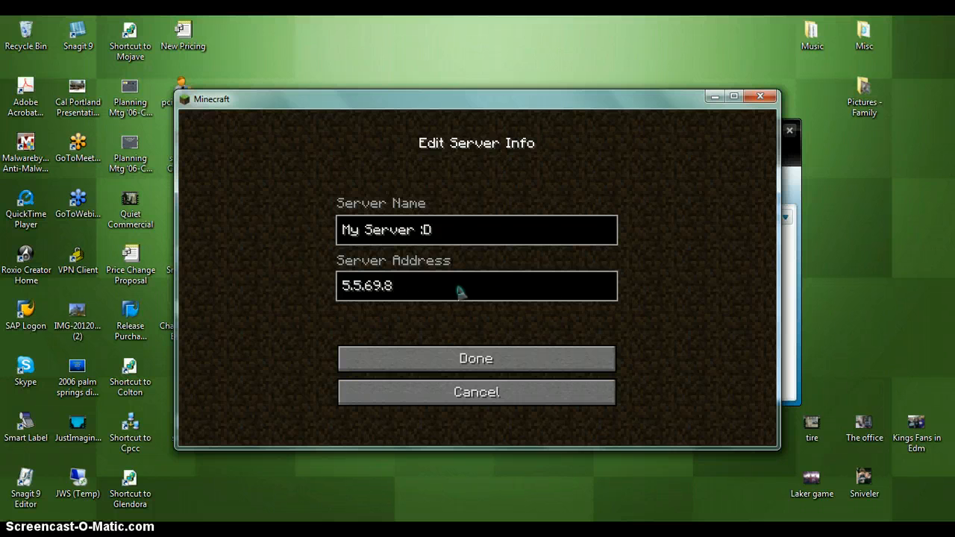
click(474, 358)
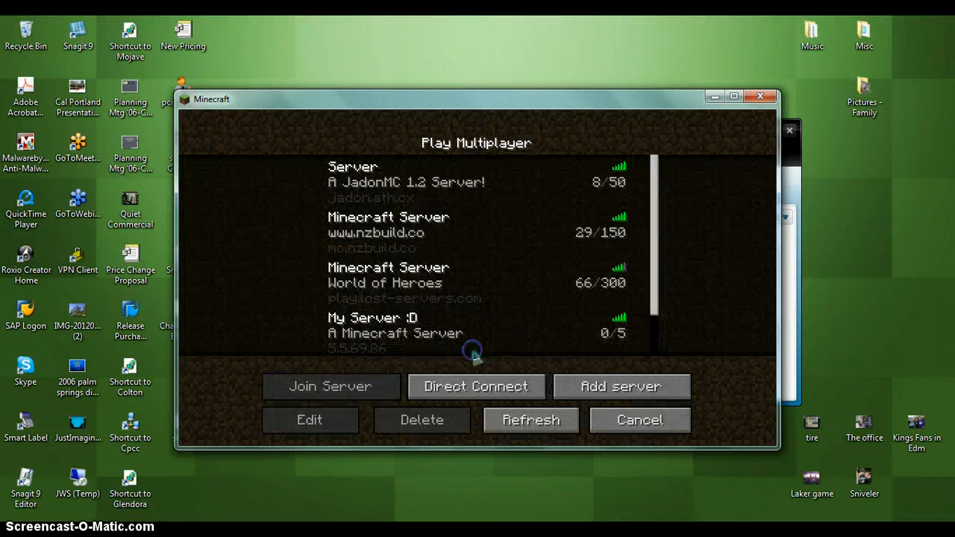
mouse_move(448, 179)
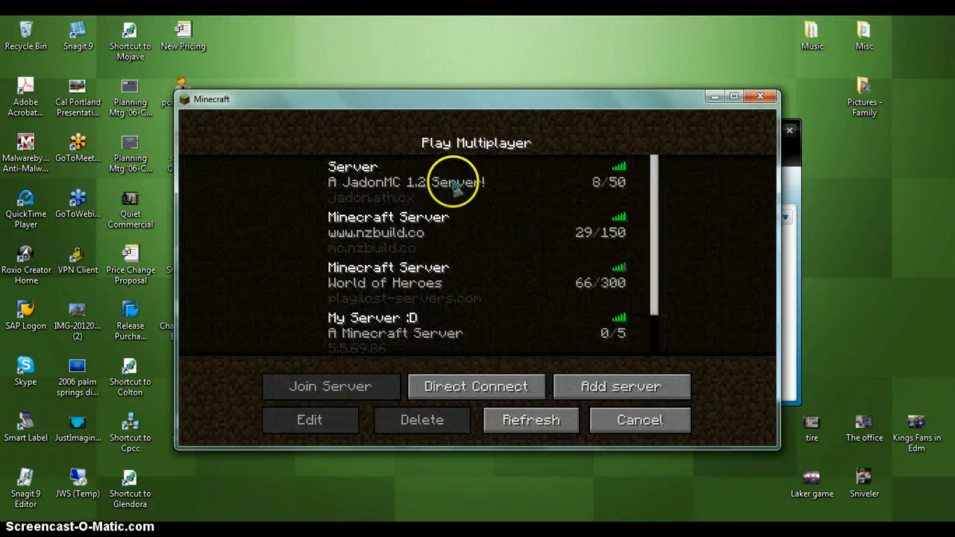
scroll(down, 3)
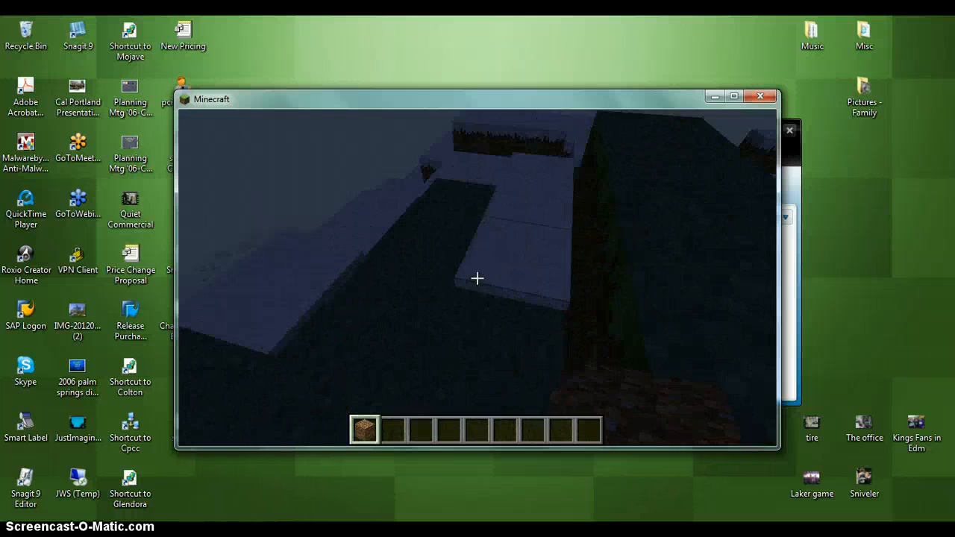
mouse_move(477, 280)
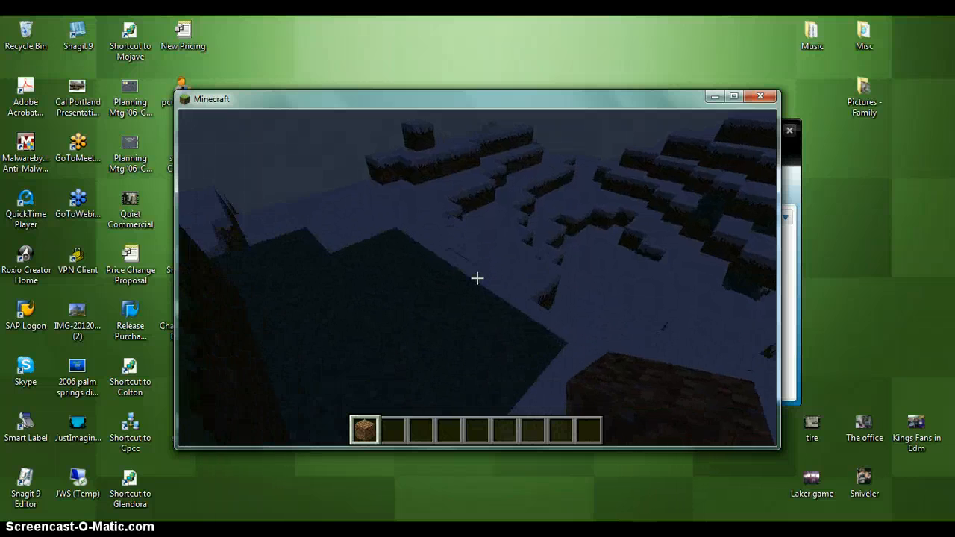